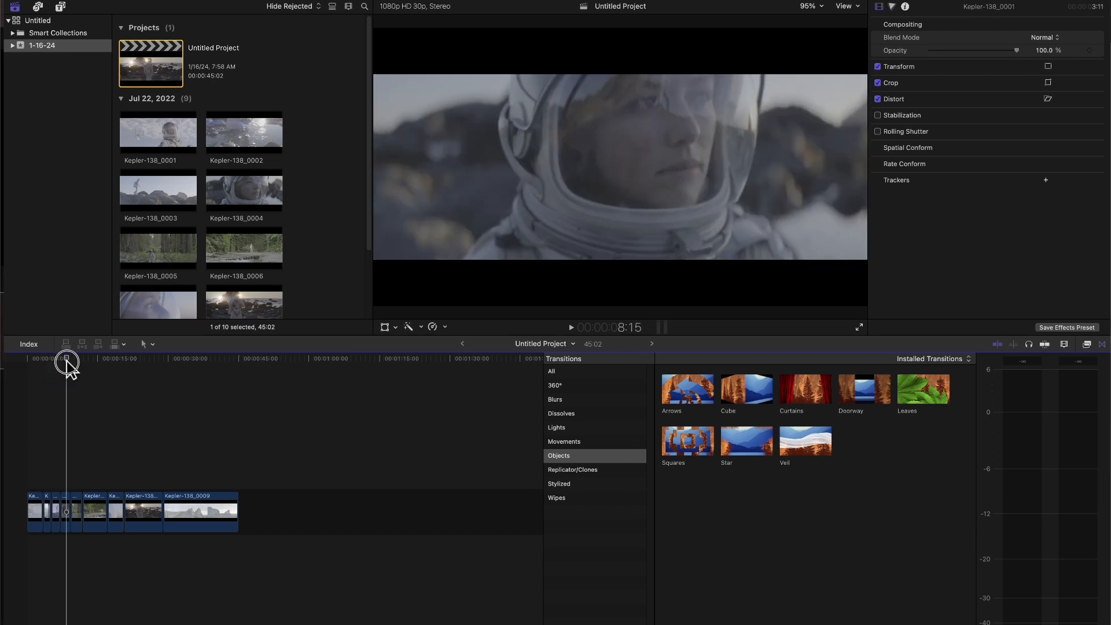
Skim through the Untitled Project's edit, then switch over to Colourlab AI.
left_click(187, 358)
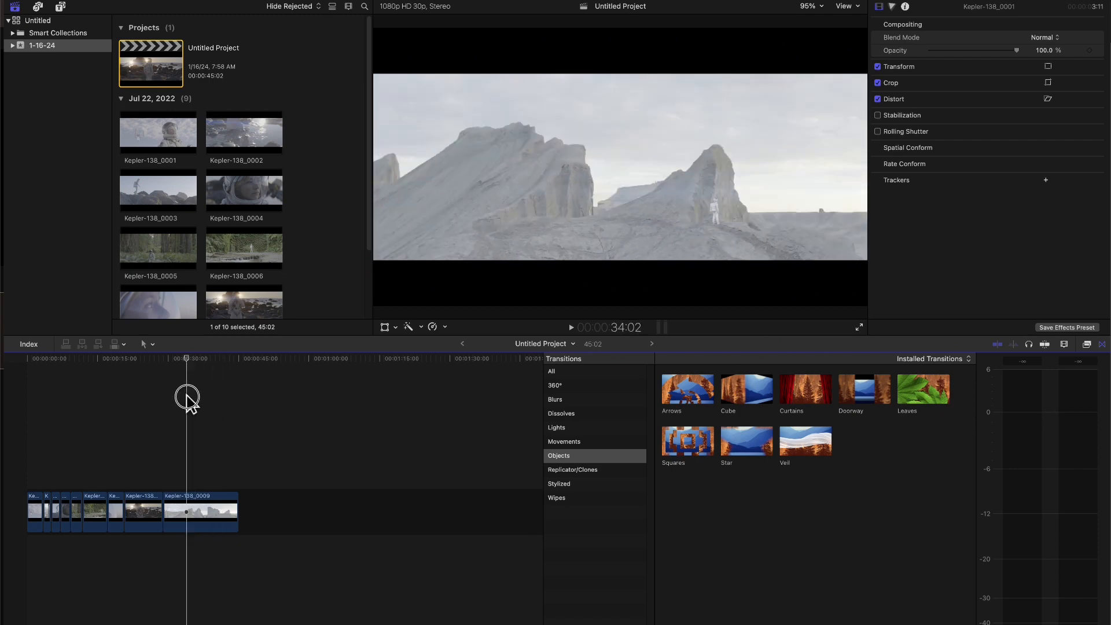
left_click_drag(186, 395, 201, 424)
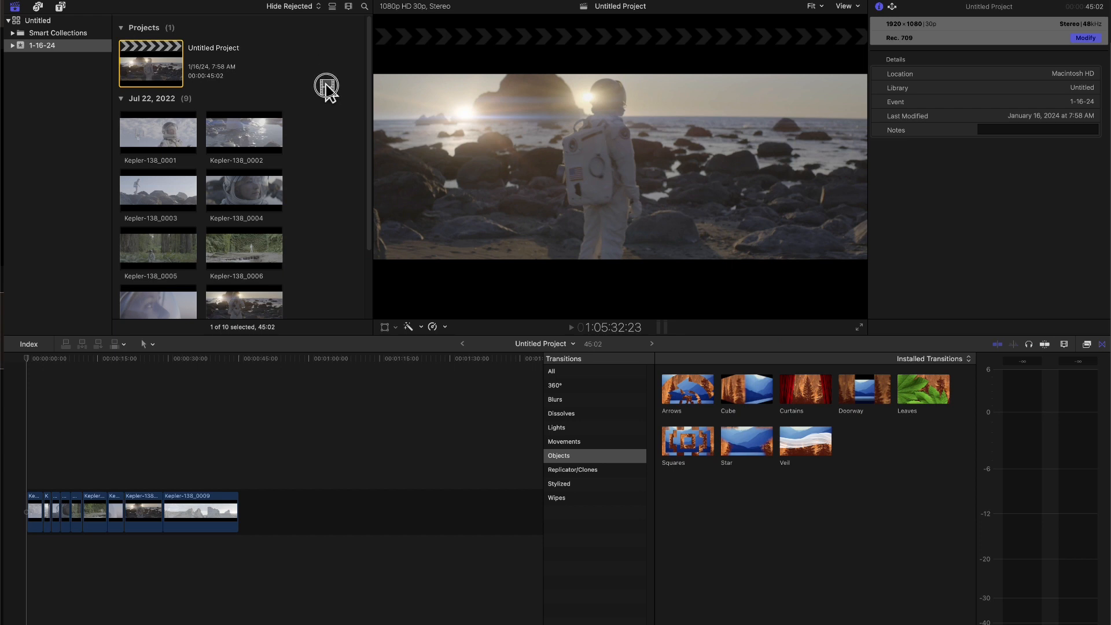
mouse_move(336, 101)
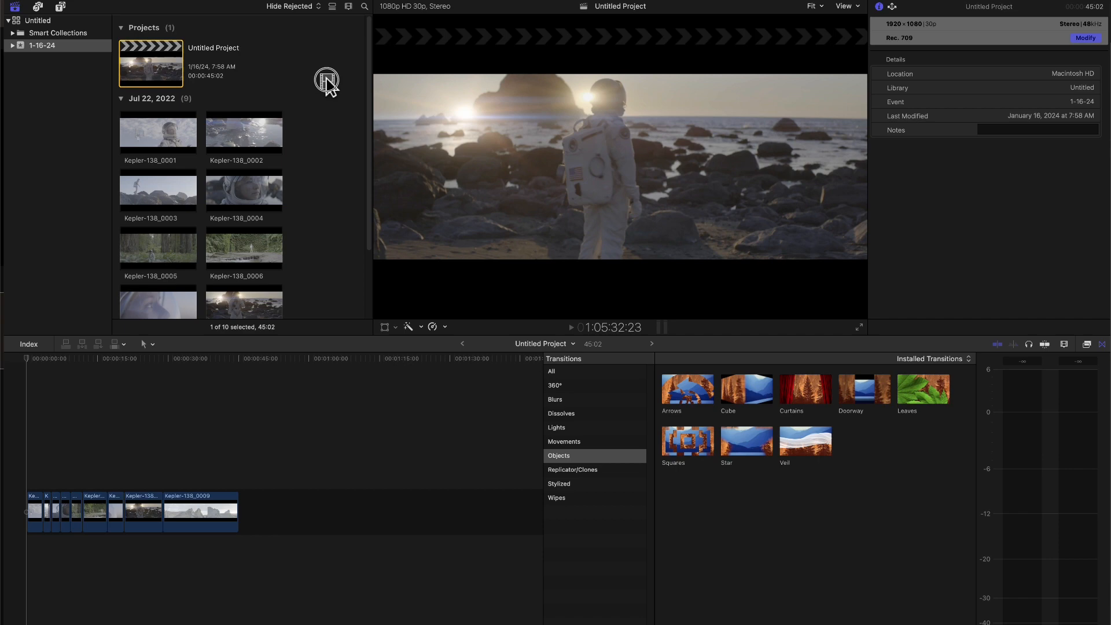
mouse_move(315, 76)
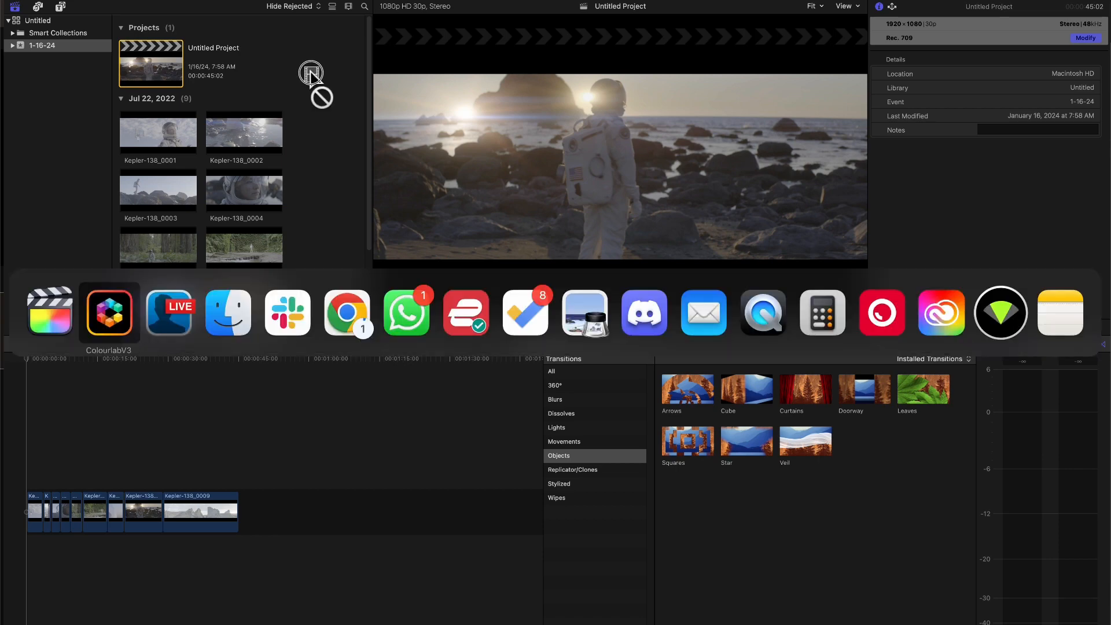
left_click(109, 313)
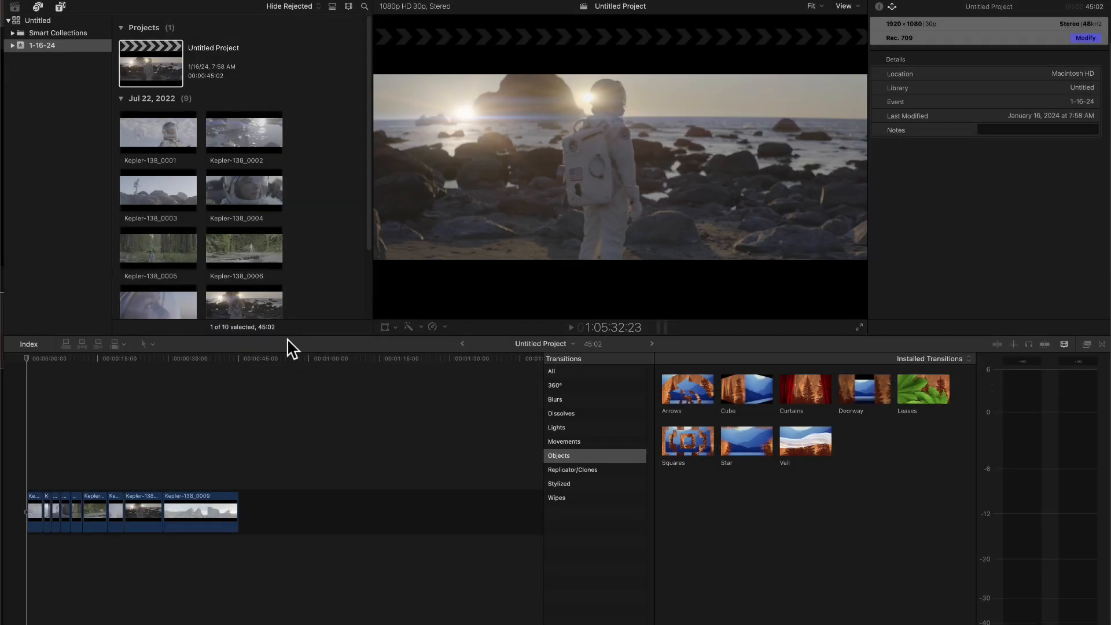
mouse_move(290, 351)
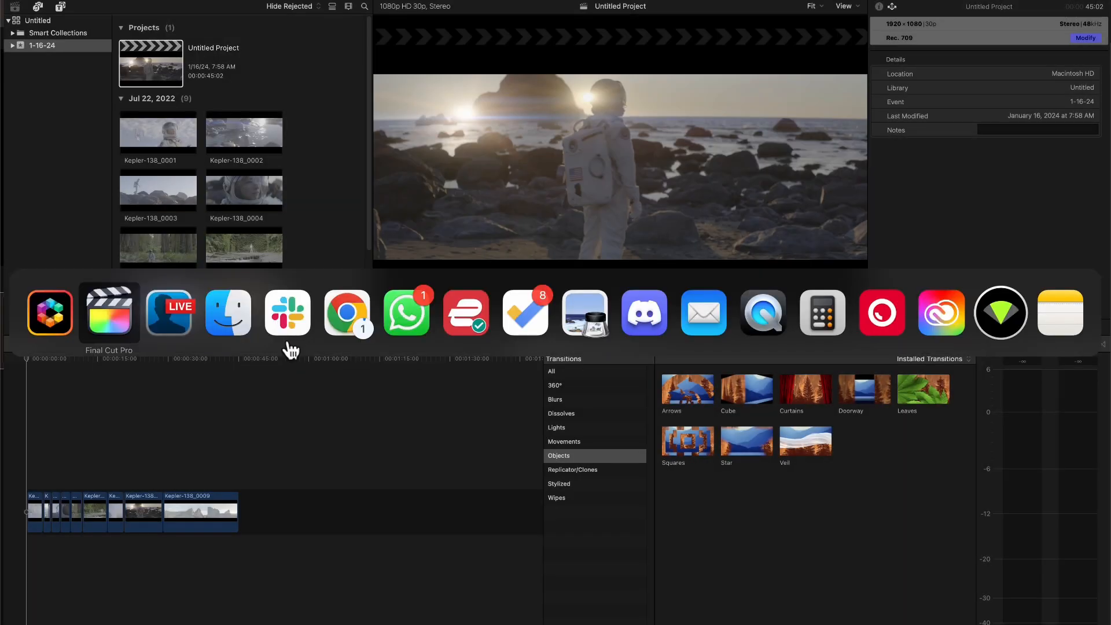
left_click(50, 312)
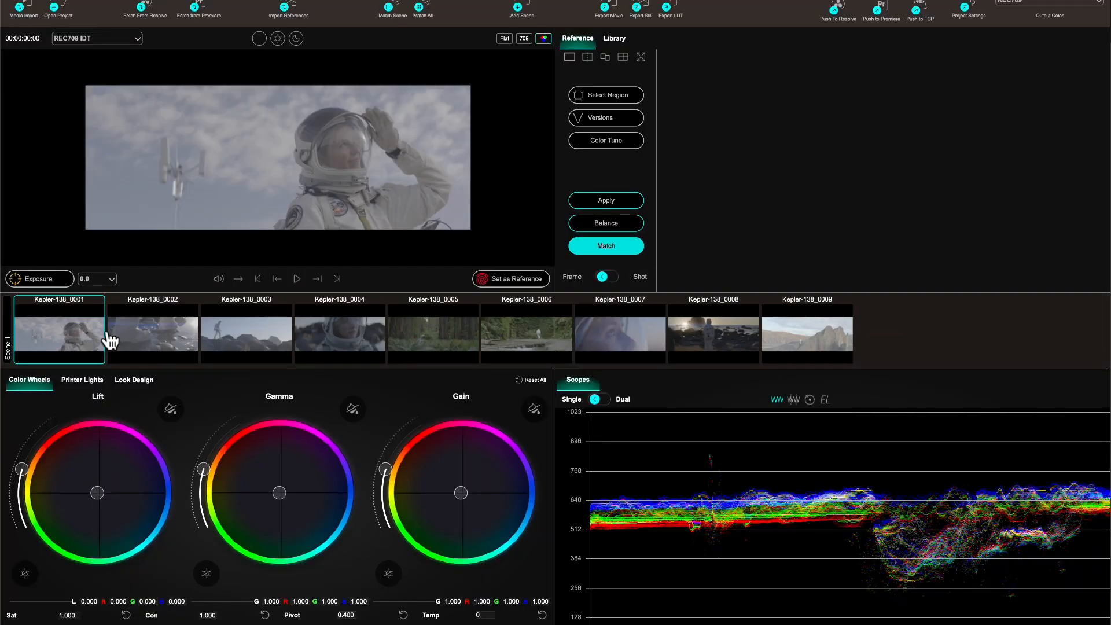
mouse_move(143, 354)
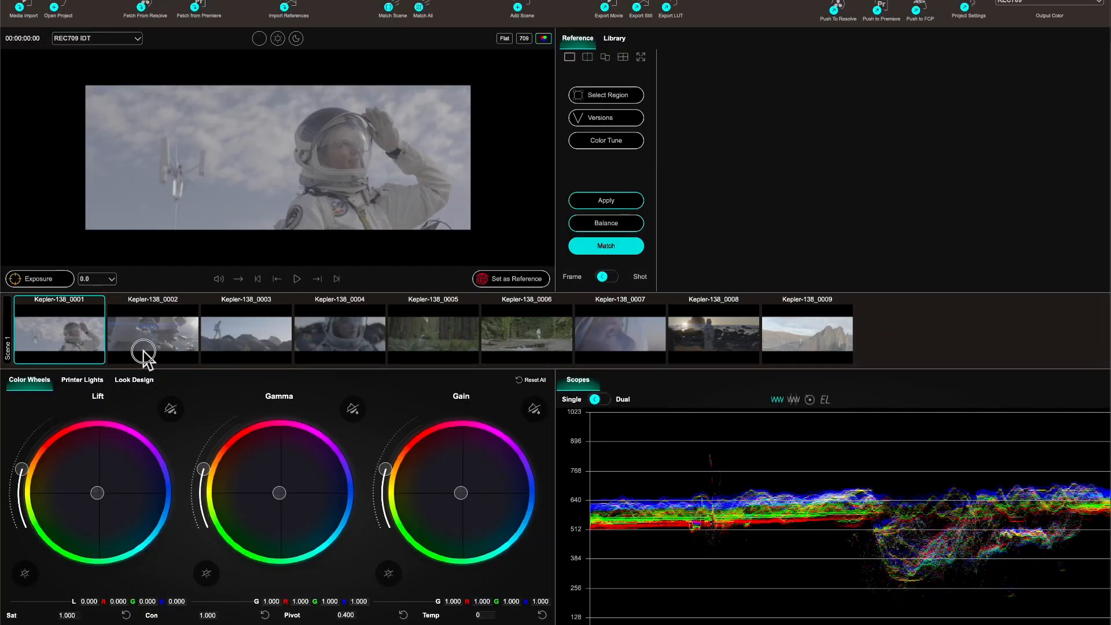
left_click(526, 336)
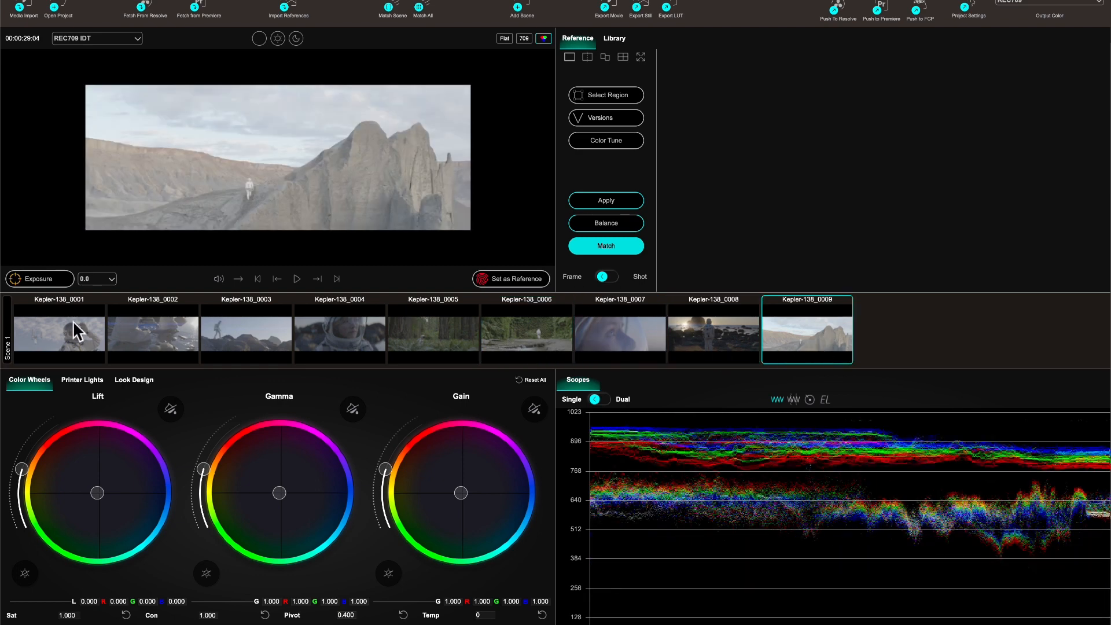
left_click(58, 336)
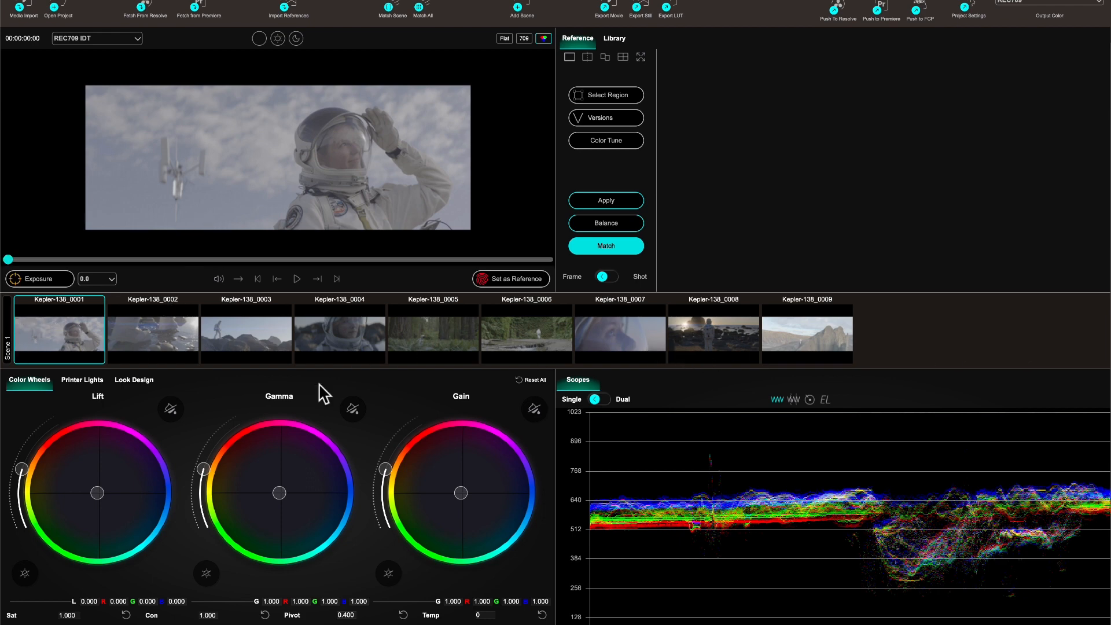
mouse_move(420, 385)
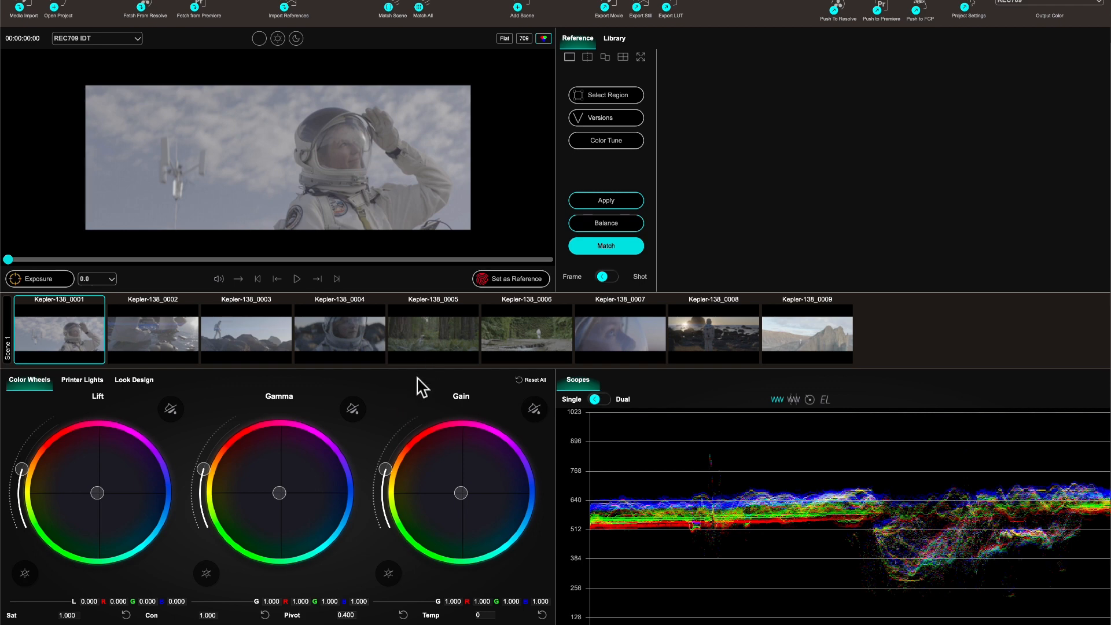
mouse_move(629, 54)
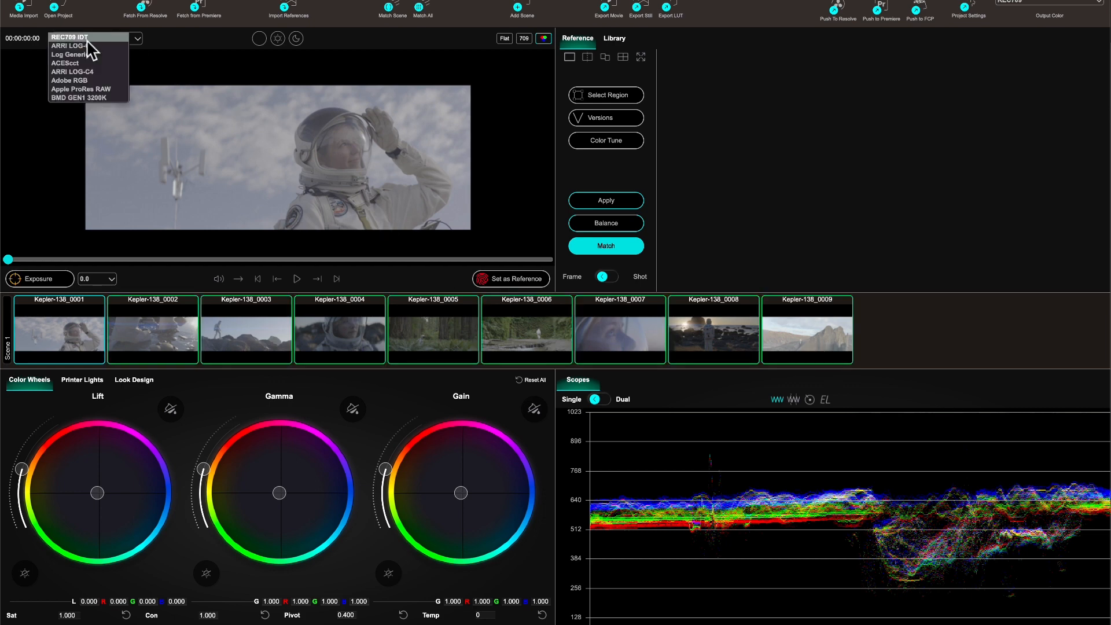
Set the input transform to ARRI LOG-C and browse the Dune reference looks library.
left_click(75, 45)
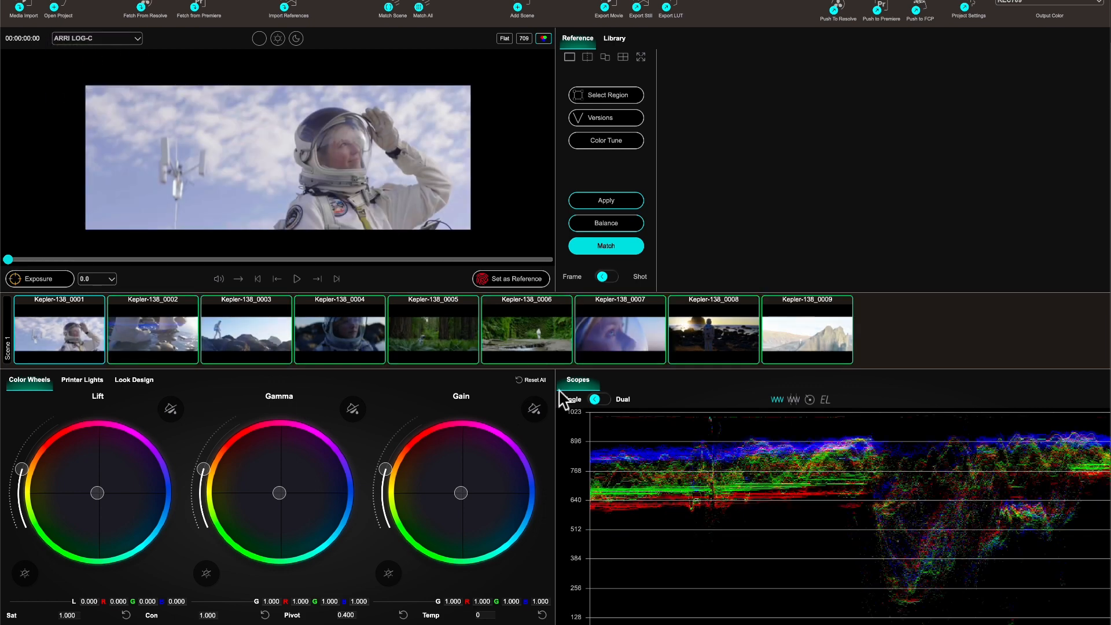
left_click(614, 38)
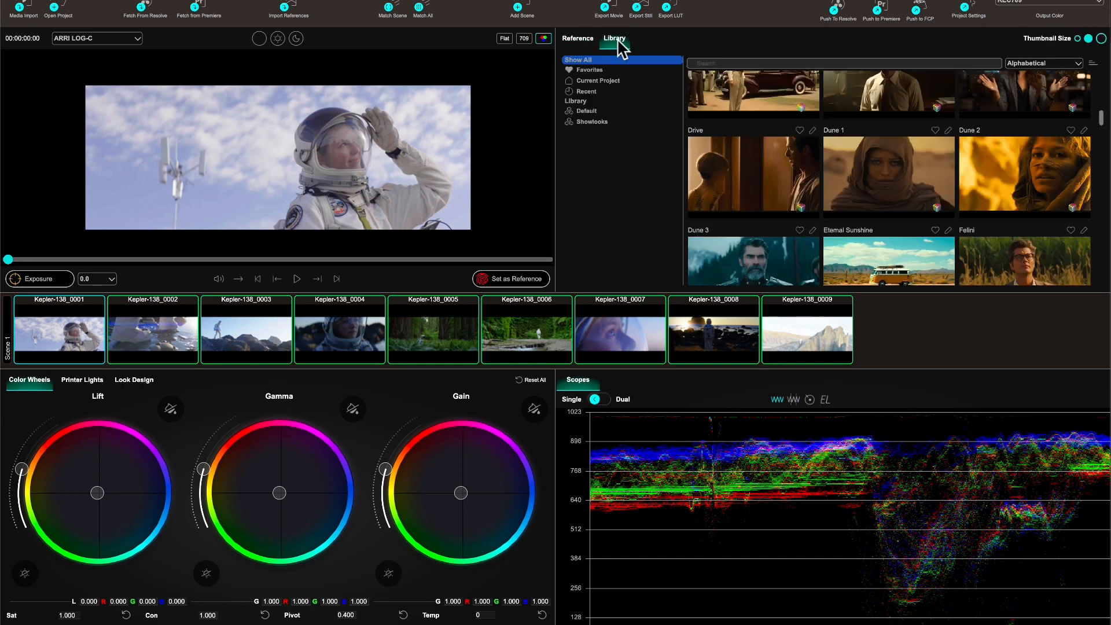
mouse_move(891, 197)
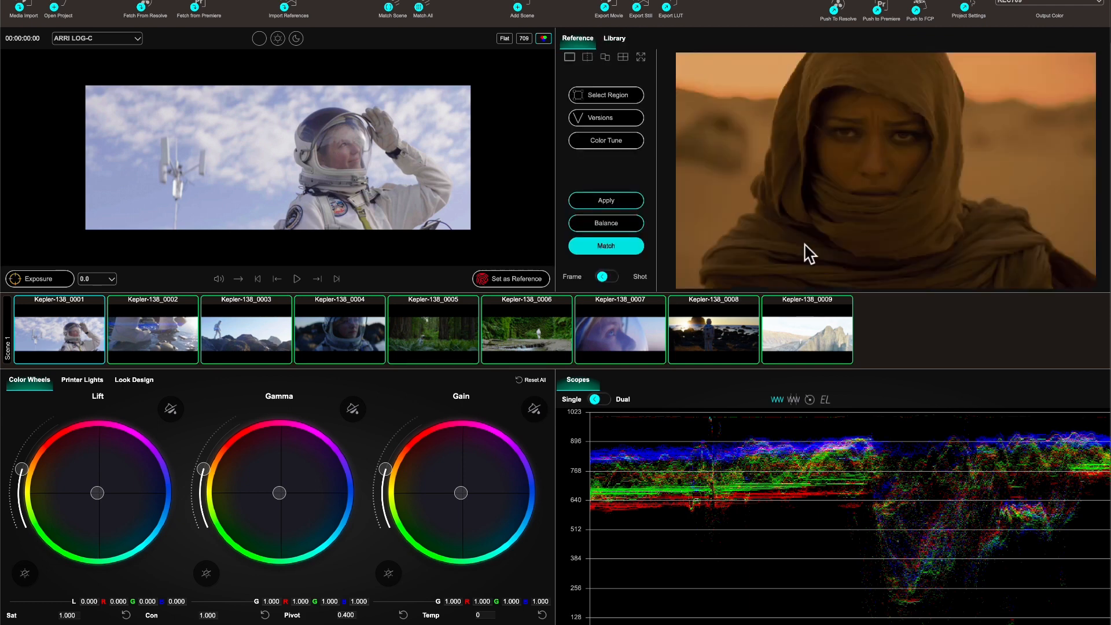
Match all nine Kepler-138 clips to the Dune reference and review the forest and other clips.
left_click(606, 246)
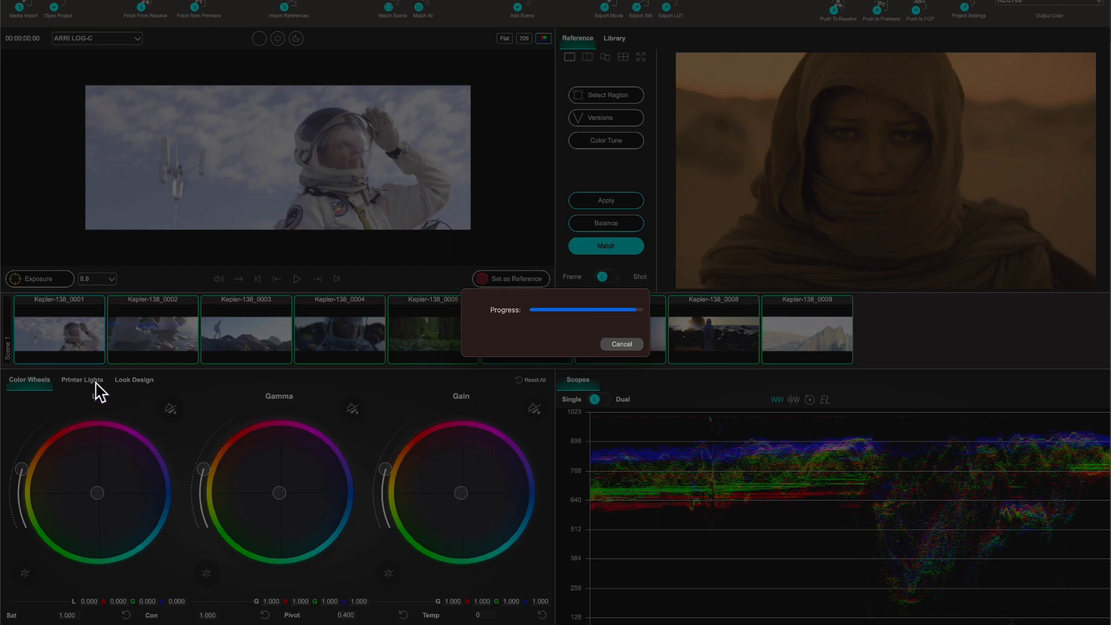
left_click(606, 245)
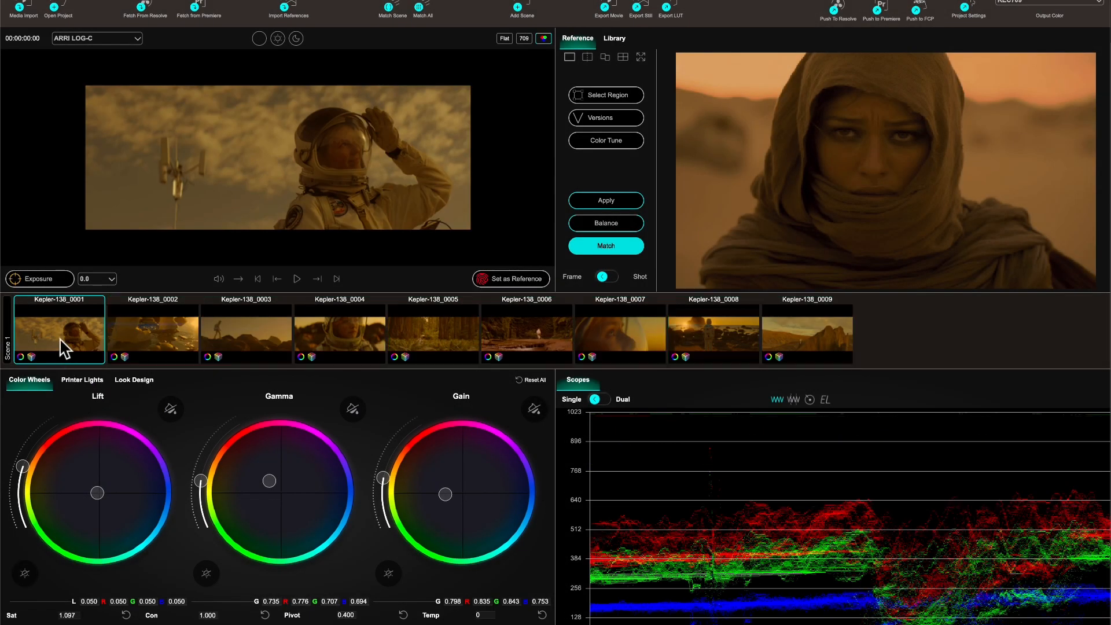
left_click(433, 335)
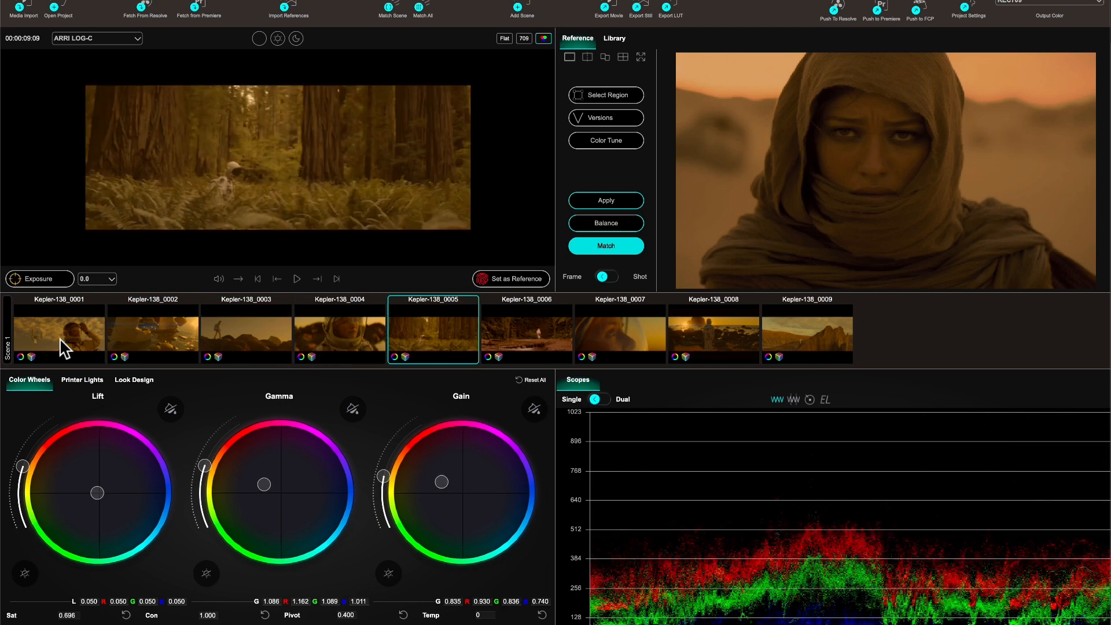
left_click(808, 333)
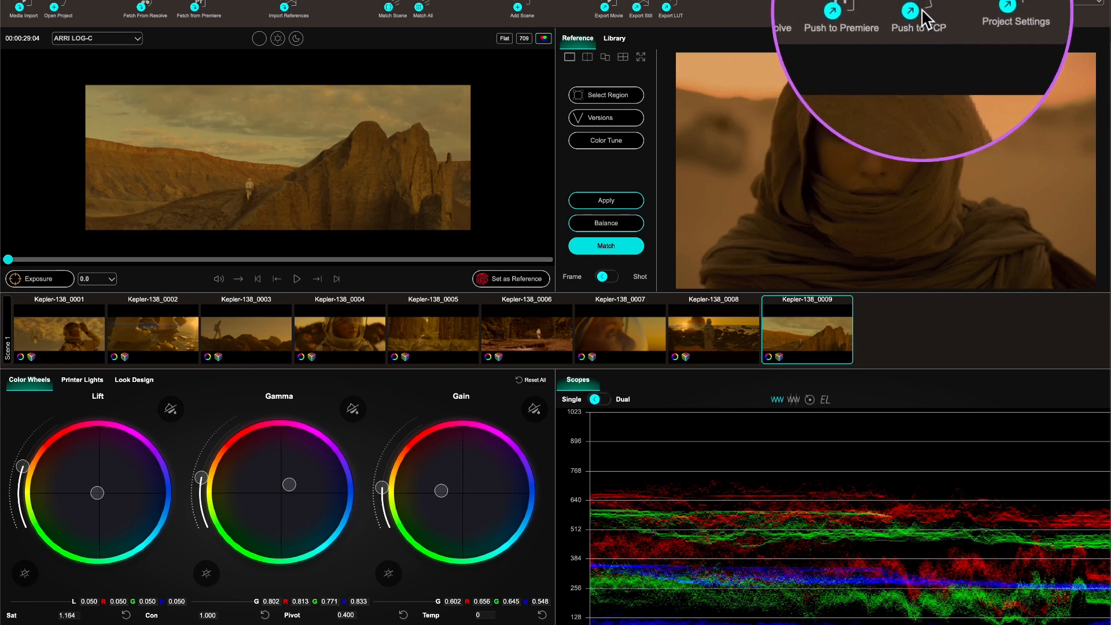
mouse_move(929, 16)
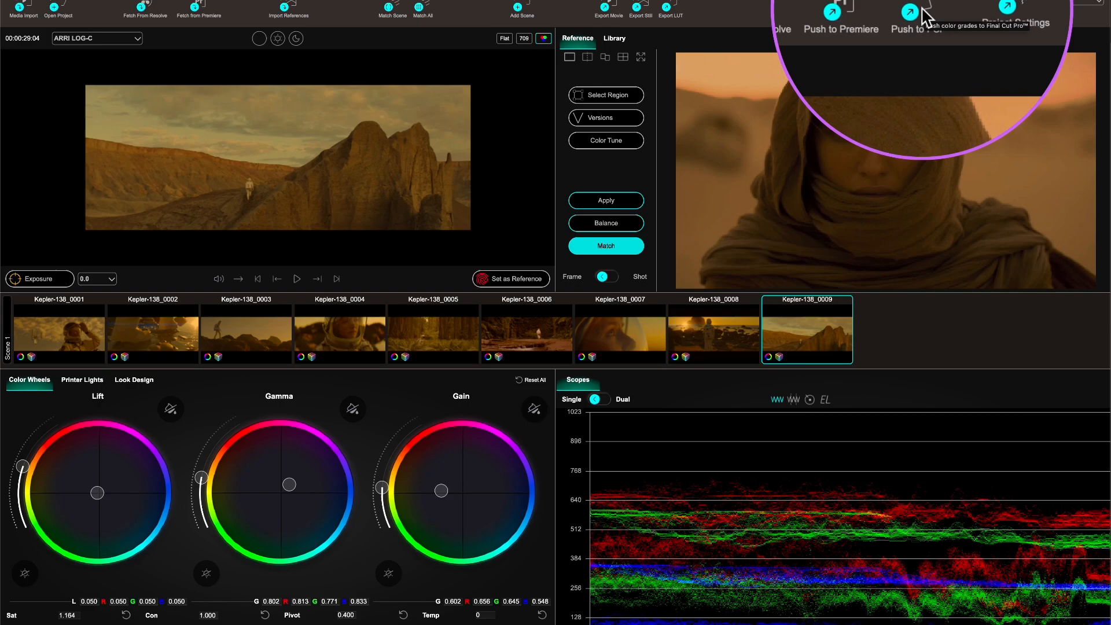
Push the graded clips to Final Cut Pro into the Untitled library.
left_click(908, 11)
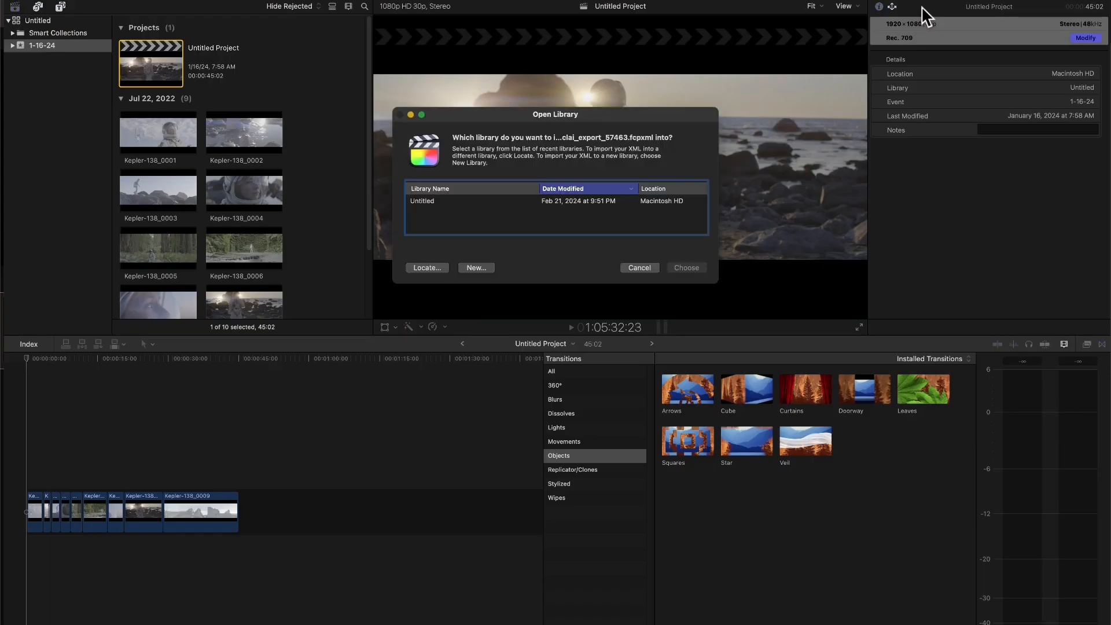
mouse_move(438, 210)
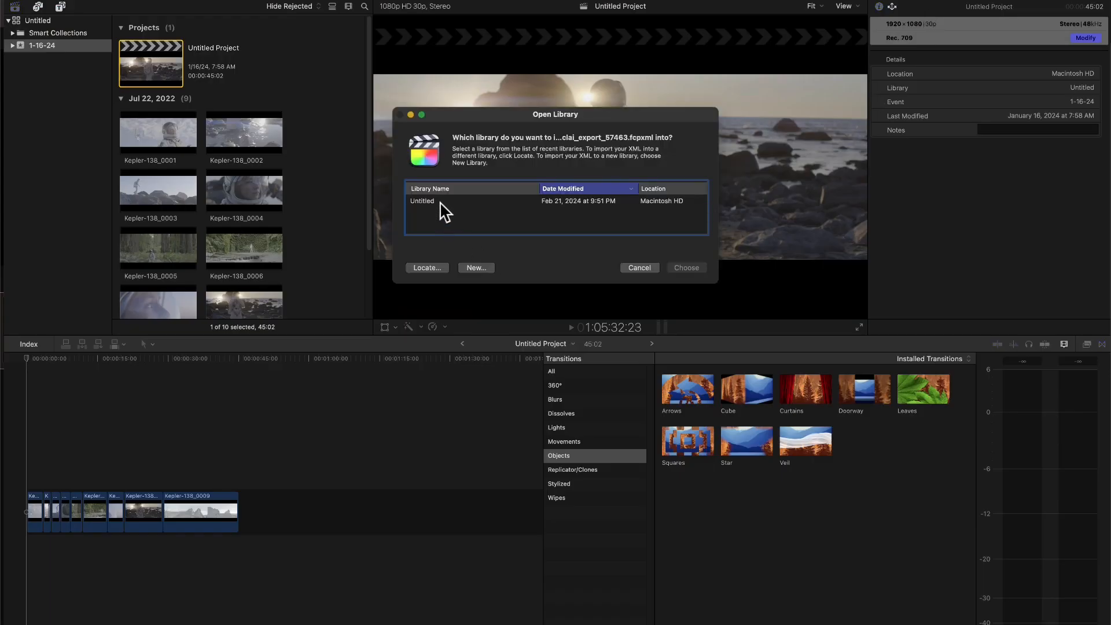
left_click(440, 201)
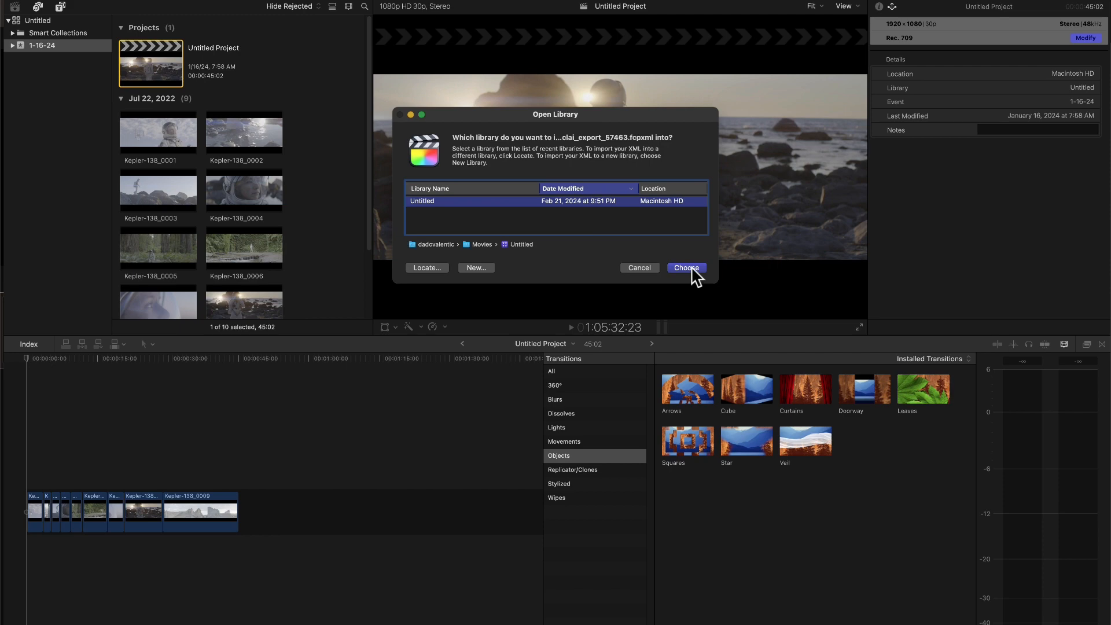
left_click(687, 267)
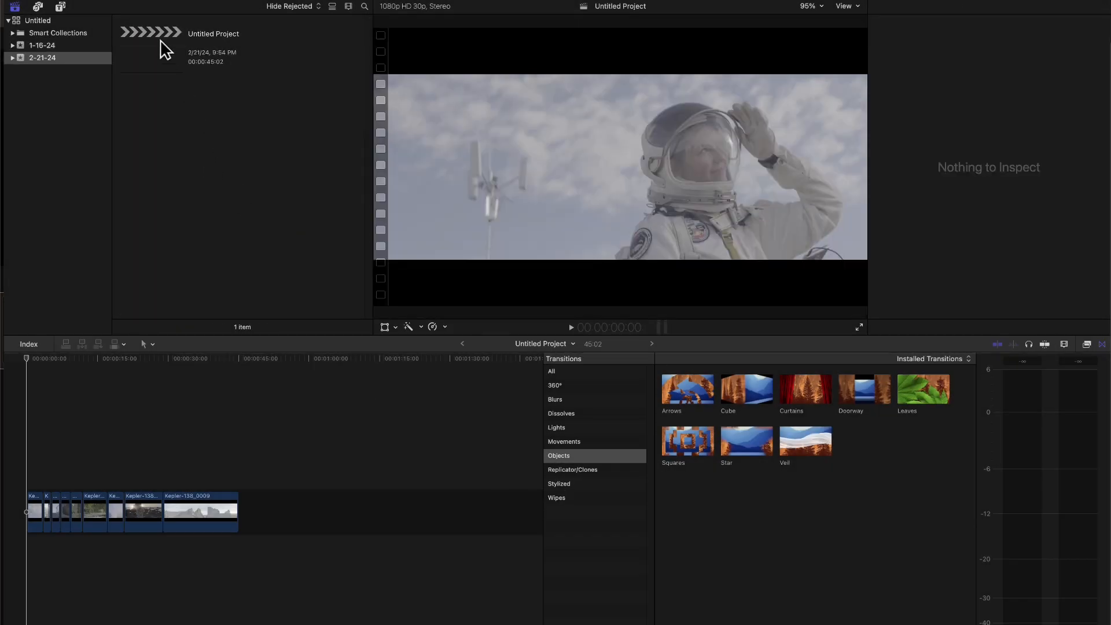
Open the imported 2-21-24 Untitled Project and check each clip's CL Engine grade.
left_click(152, 52)
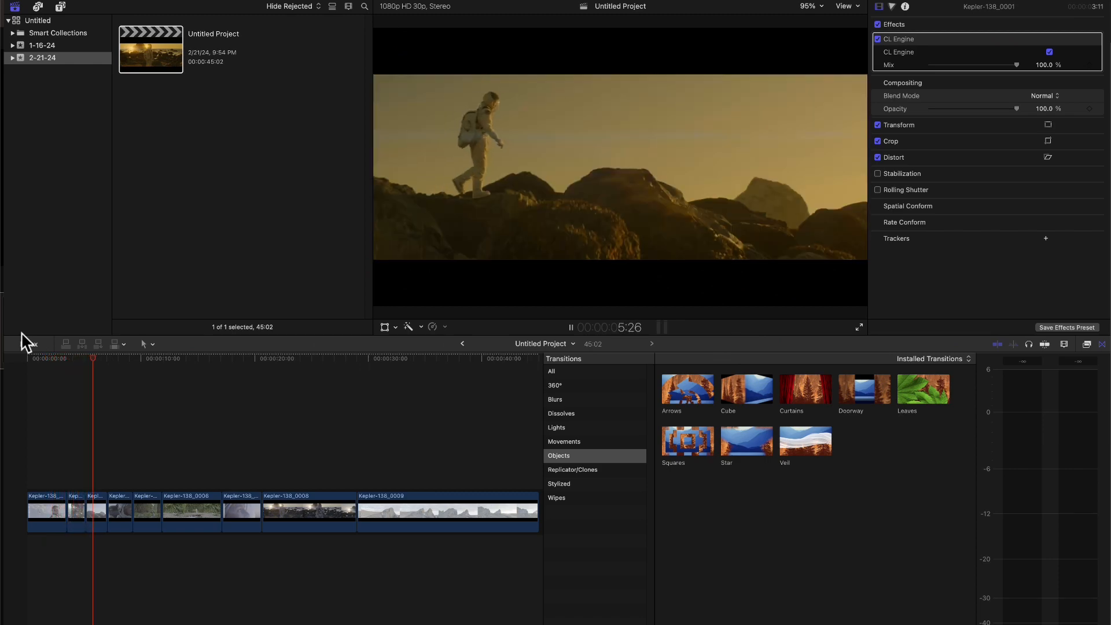
left_click(96, 513)
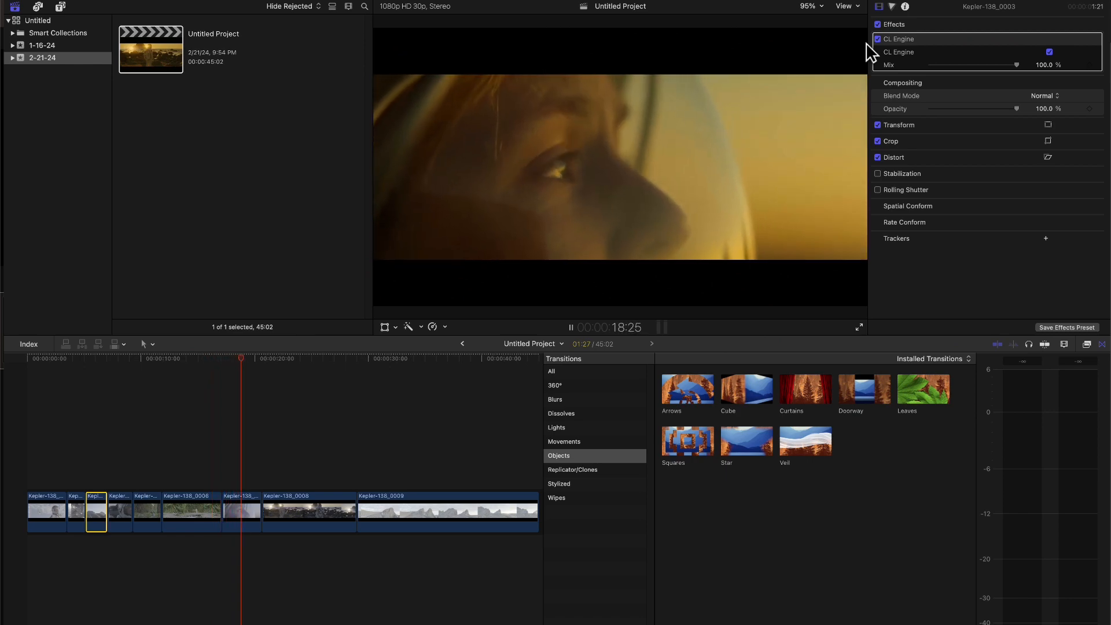
left_click(333, 372)
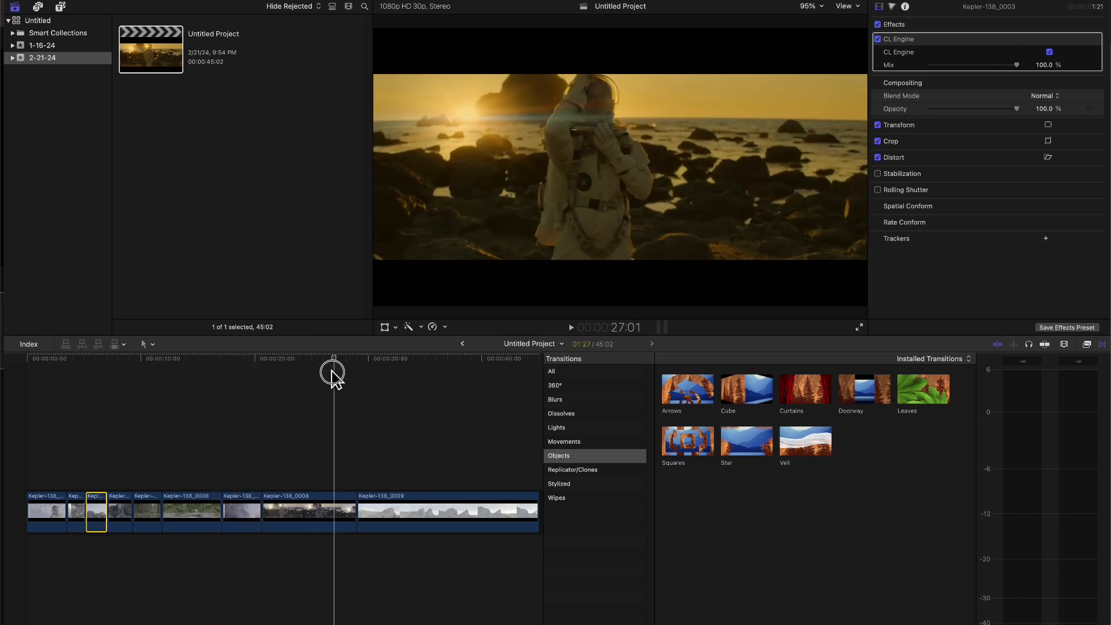